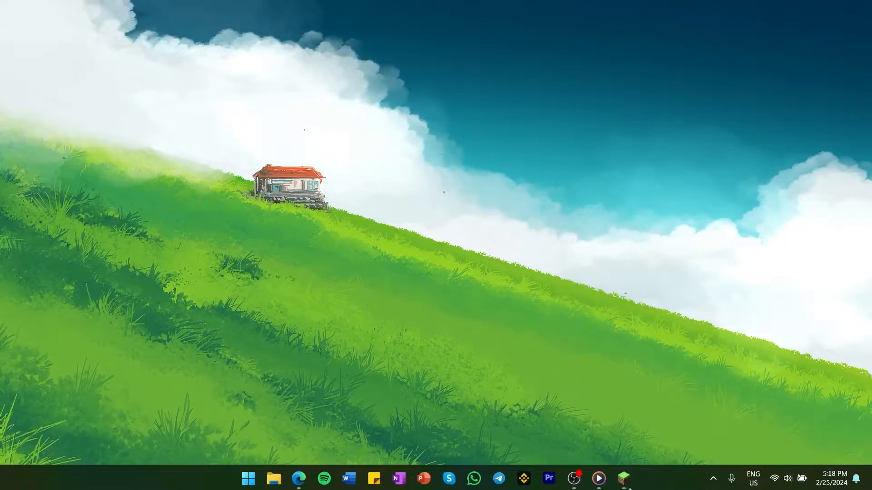
- Launch Minecraft and make a backup of 'New World' from its edit options
left_click(623, 479)
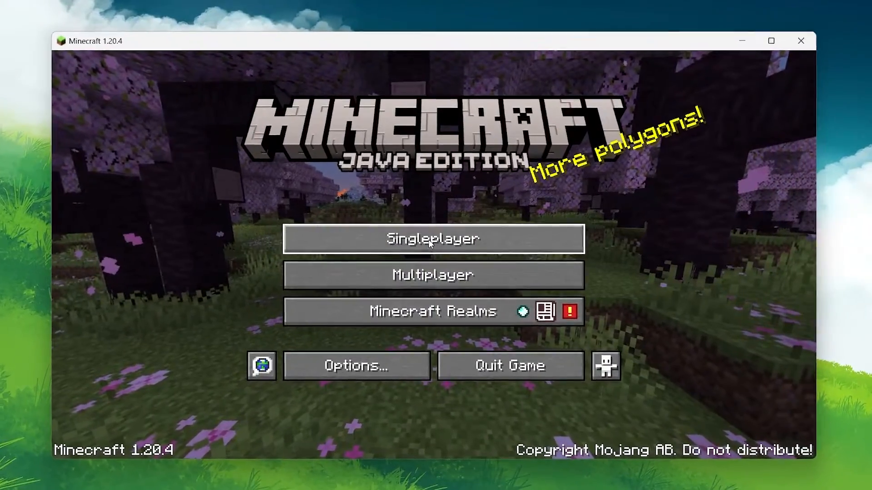
left_click(432, 239)
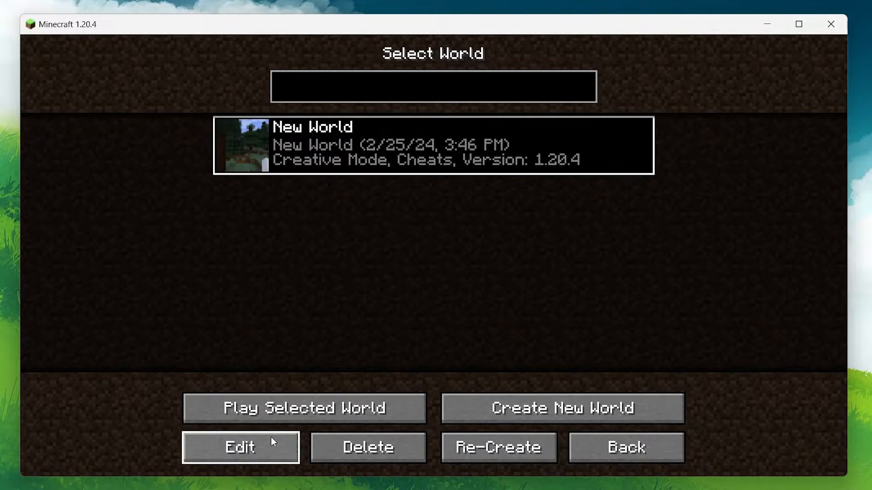
left_click(240, 447)
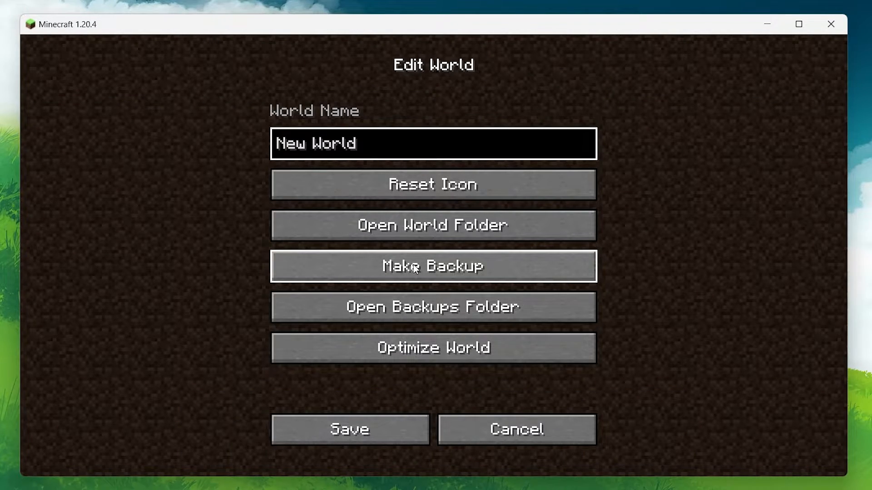
left_click(432, 266)
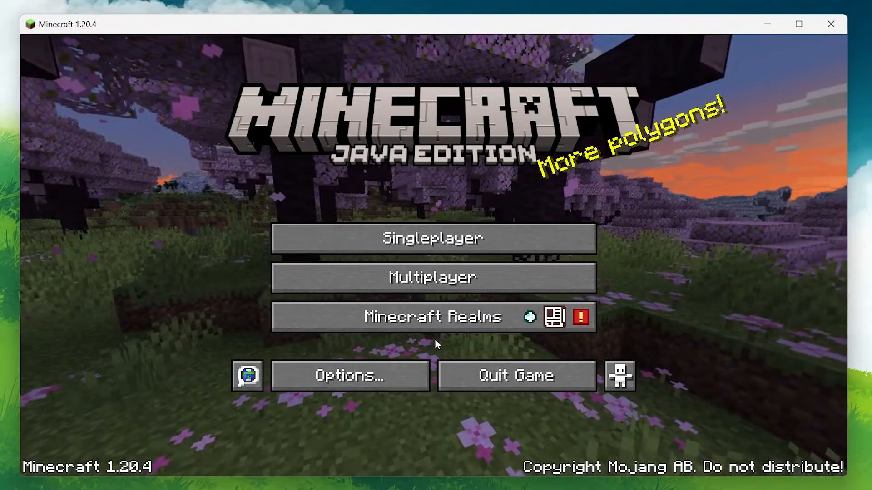
- From New World's edit options, show its backups folder in File Explorer
left_click(432, 238)
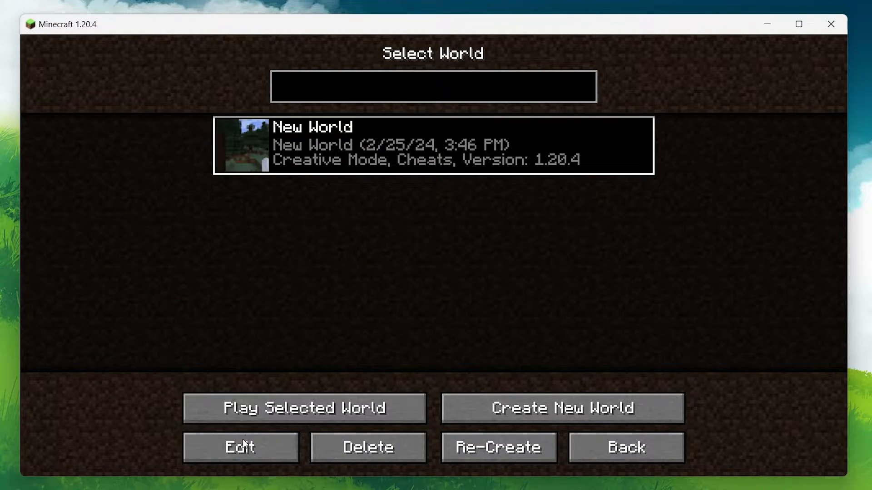
left_click(240, 447)
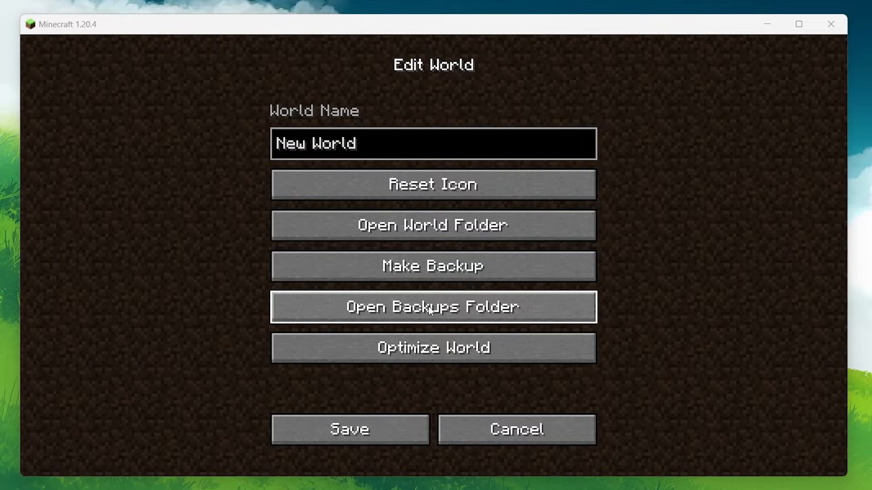
left_click(433, 307)
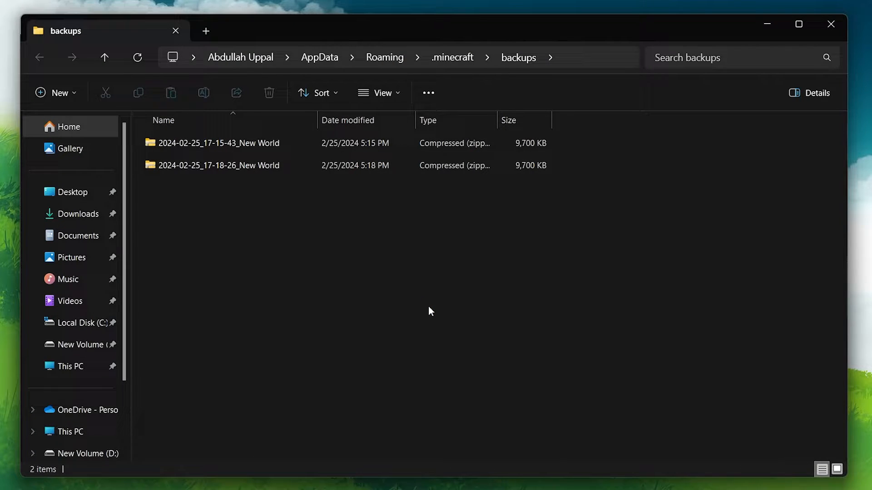
mouse_move(283, 179)
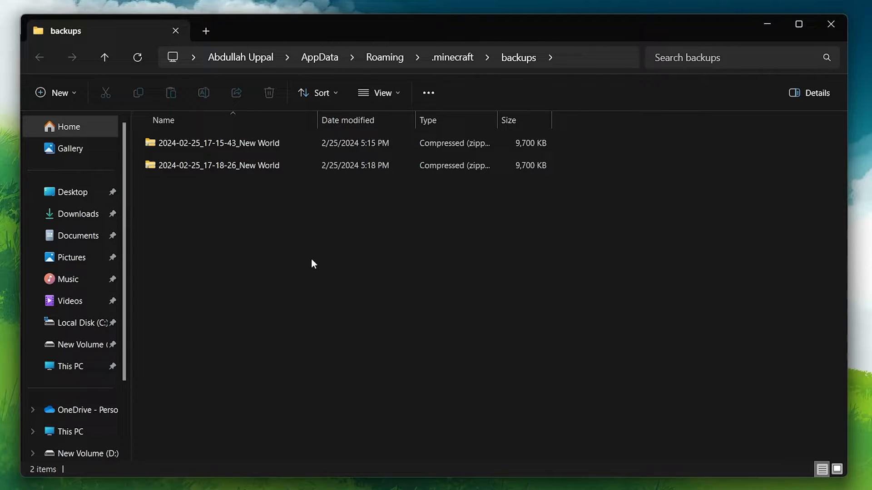
mouse_move(243, 187)
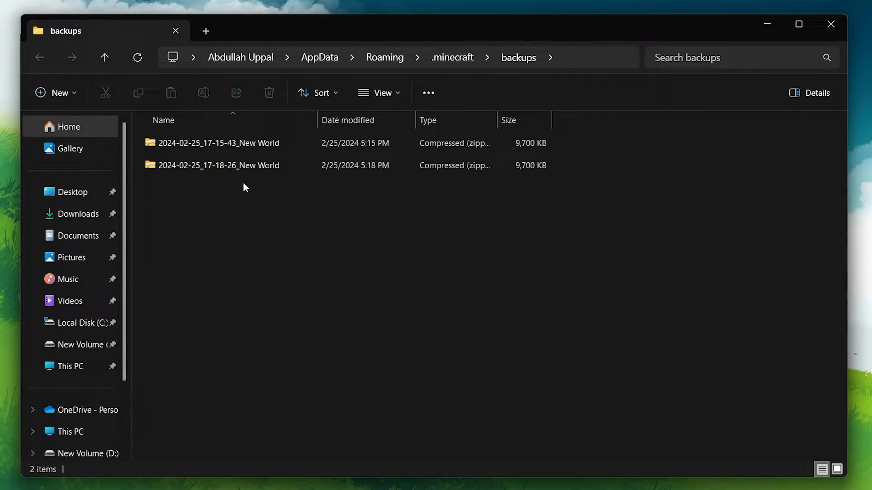
- Extract the newer backup zip here with WinRAR and name the folder 'New World2'
left_click(220, 165)
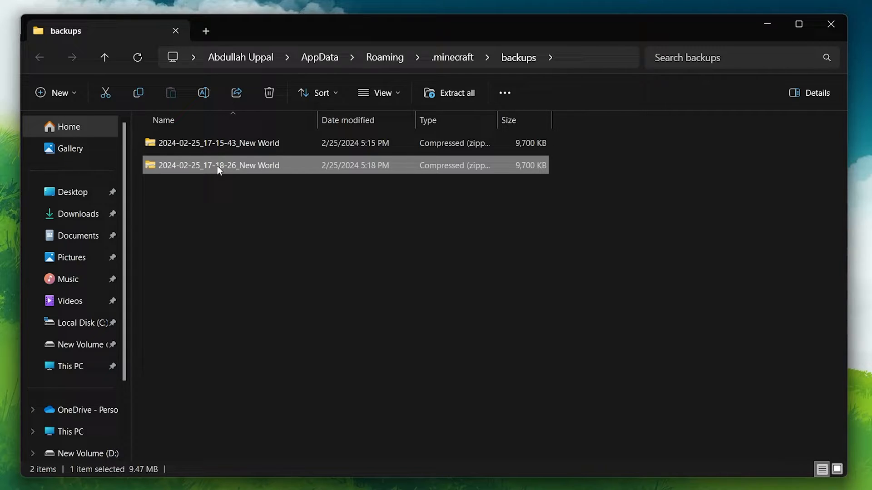
right_click(219, 165)
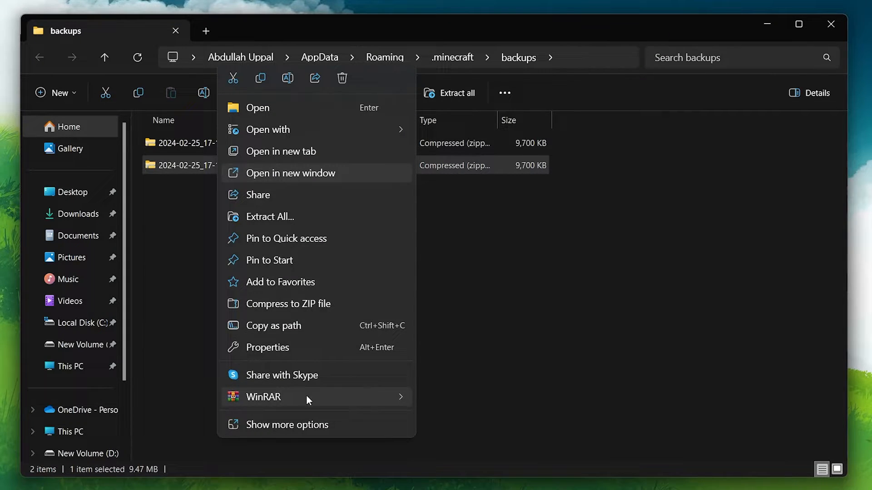
left_click(262, 397)
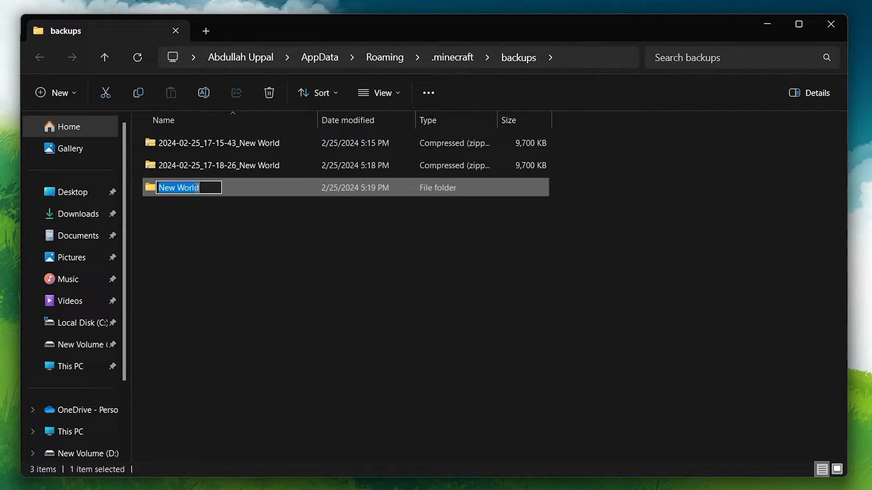
type("2")
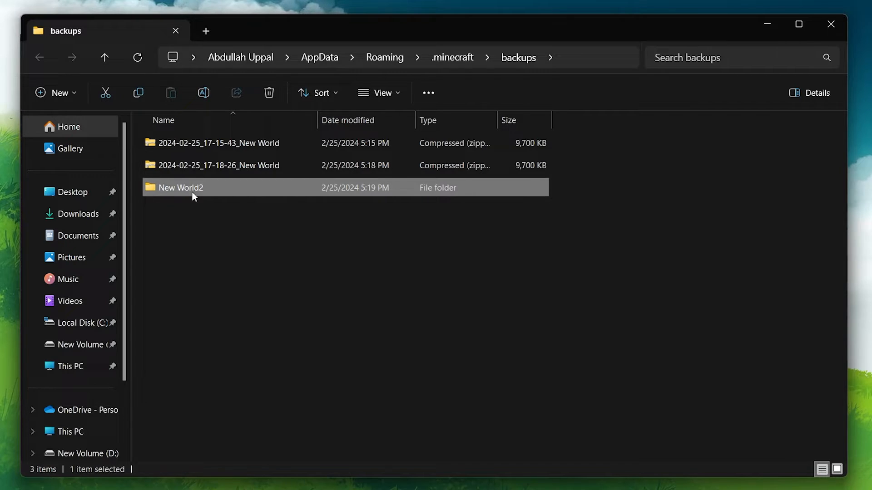
- Move the 'New World2' folder into .minecraft\saves beside 'New World'
left_click(452, 57)
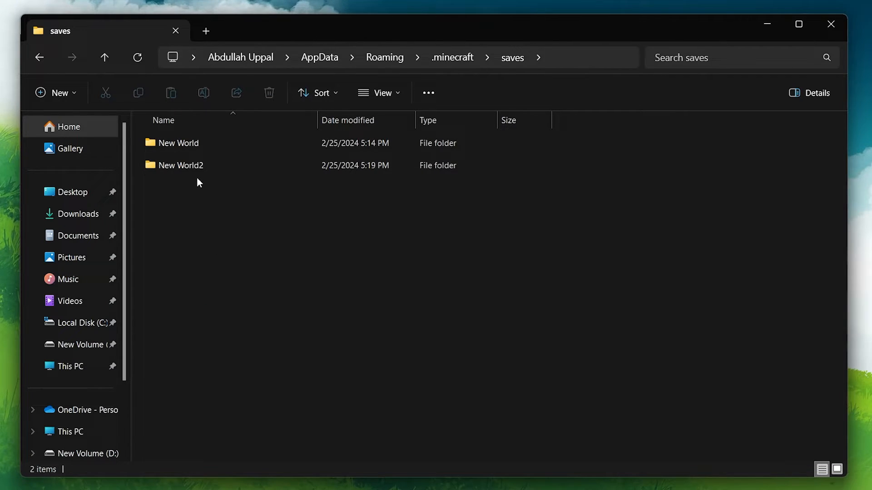
mouse_move(226, 225)
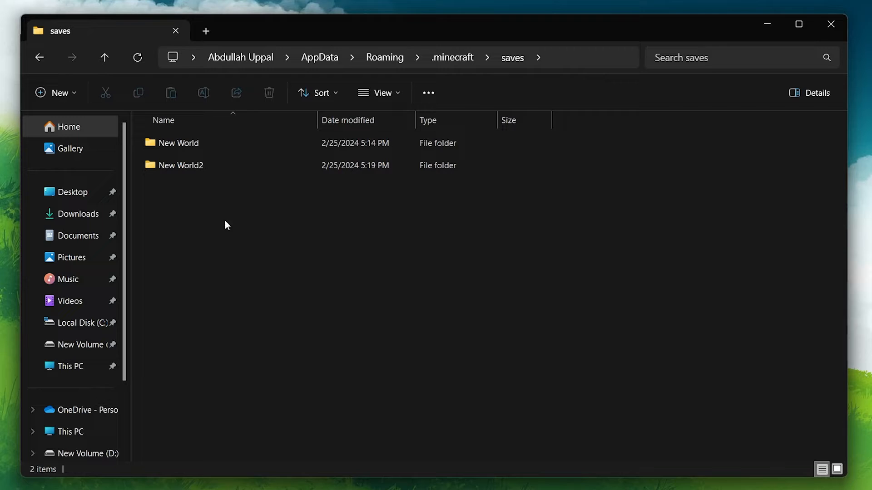